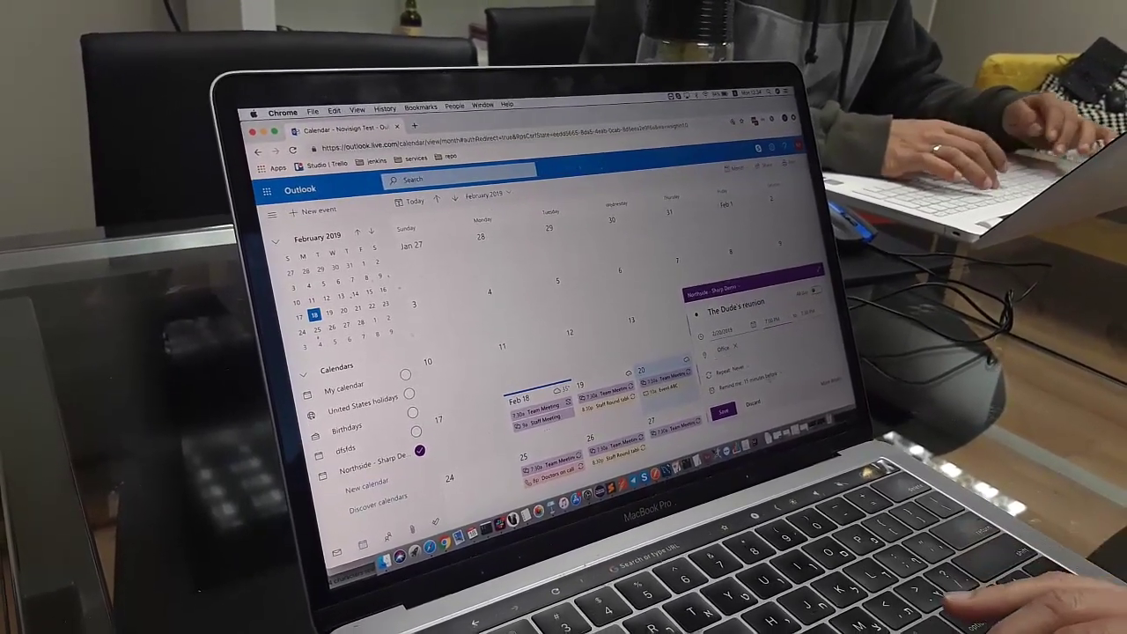
# Step: Save the new 'The Dude's reunion' event to the Northside - Sharp Dento calendar
pyautogui.click(724, 413)
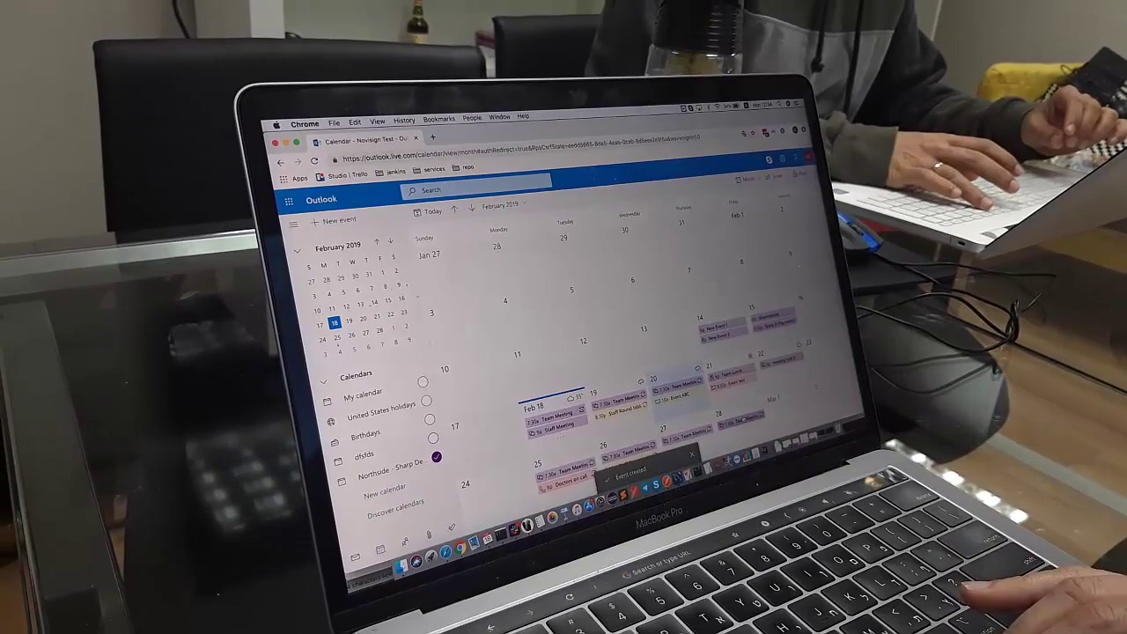